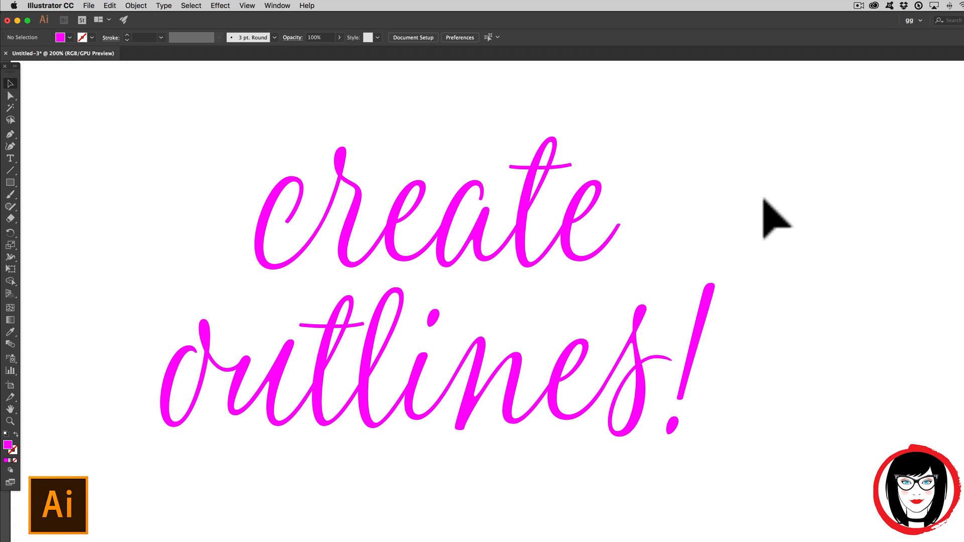
pyautogui.moveTo(114, 219)
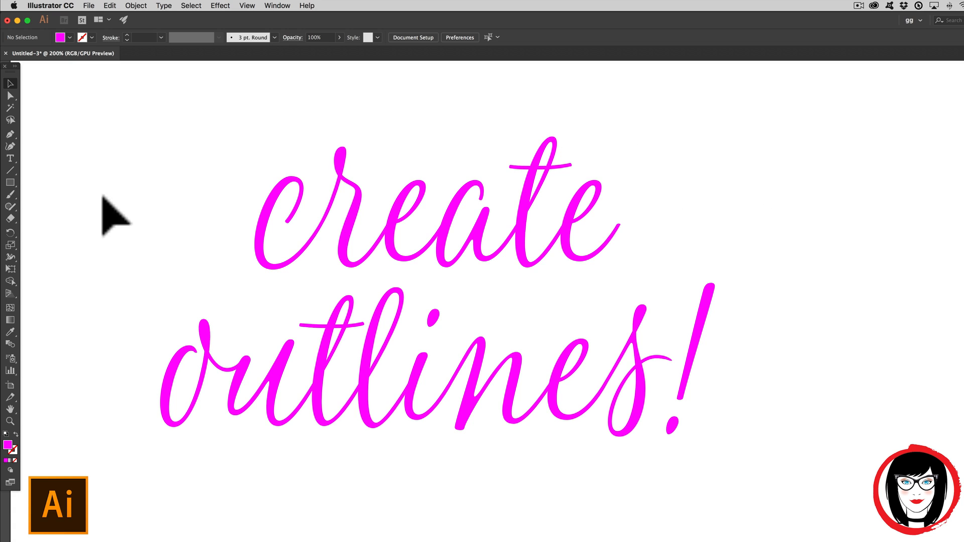
pyautogui.moveTo(765, 436)
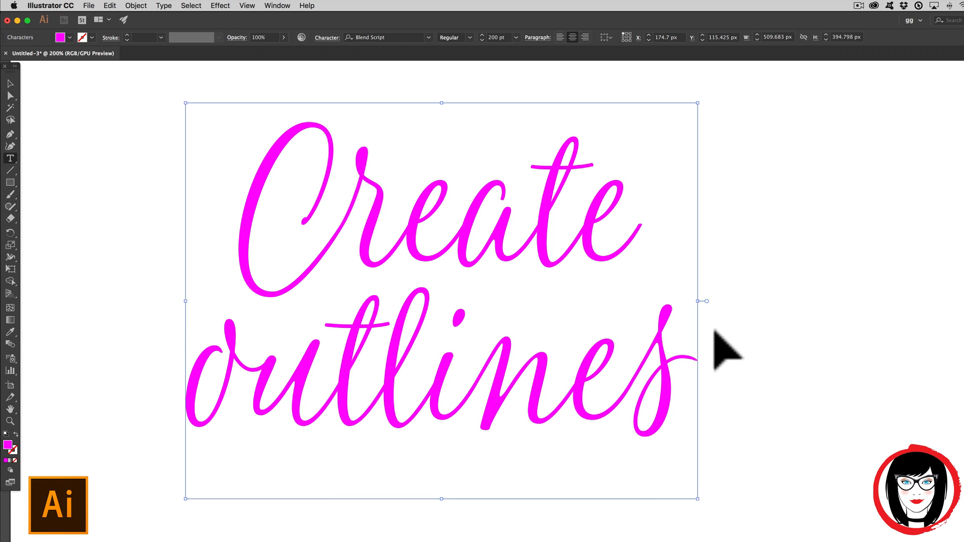
# - Finish retyping the magenta script phrase as 'create outlines!'
pyautogui.write('!')
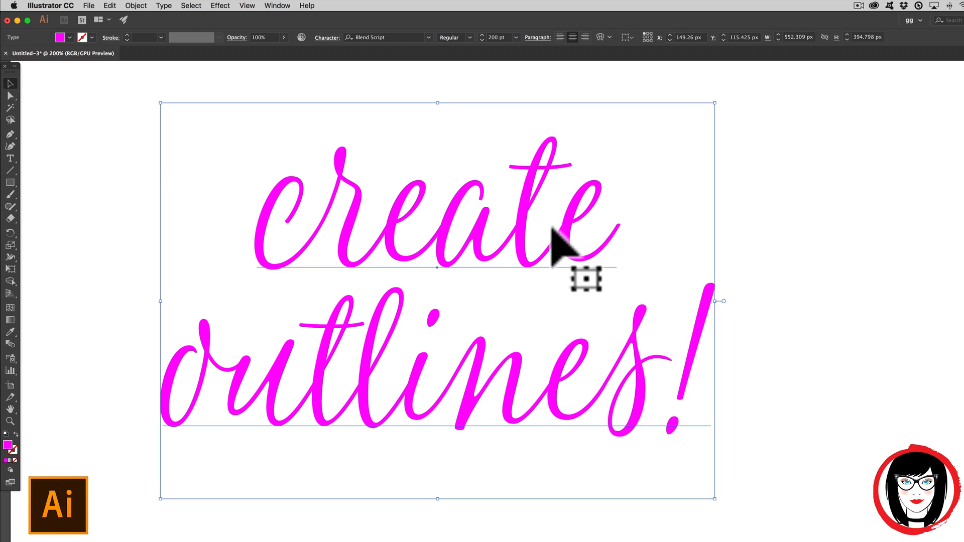
pyautogui.moveTo(809, 271)
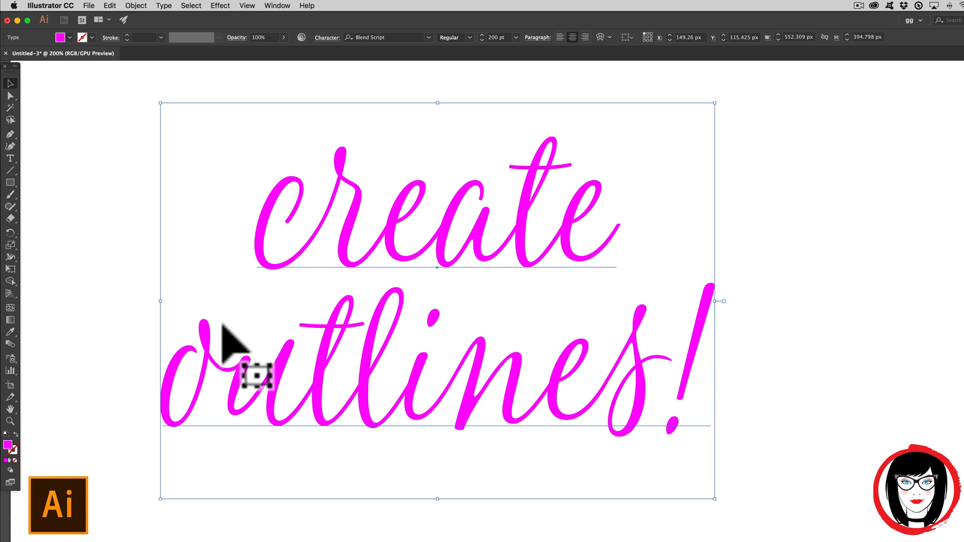
pyautogui.moveTo(793, 283)
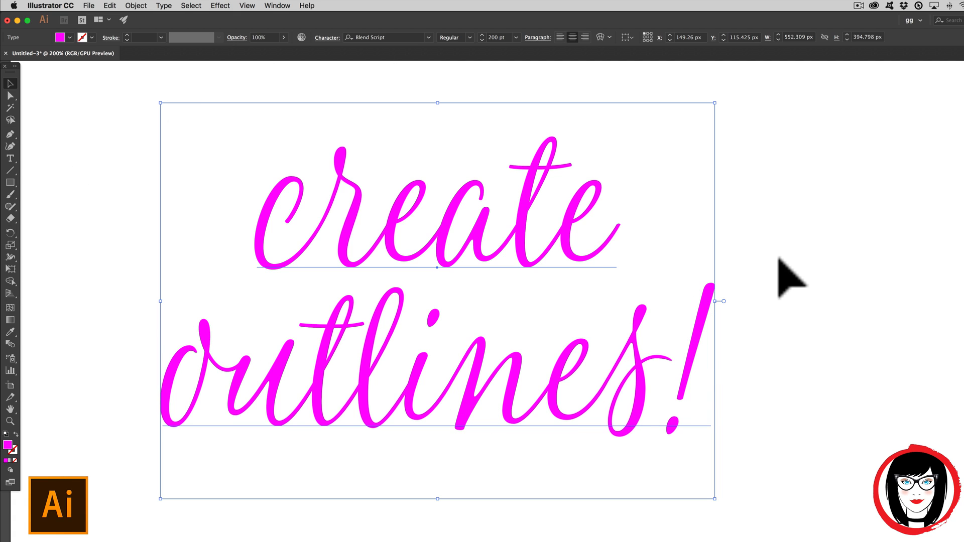
pyautogui.moveTo(369, 59)
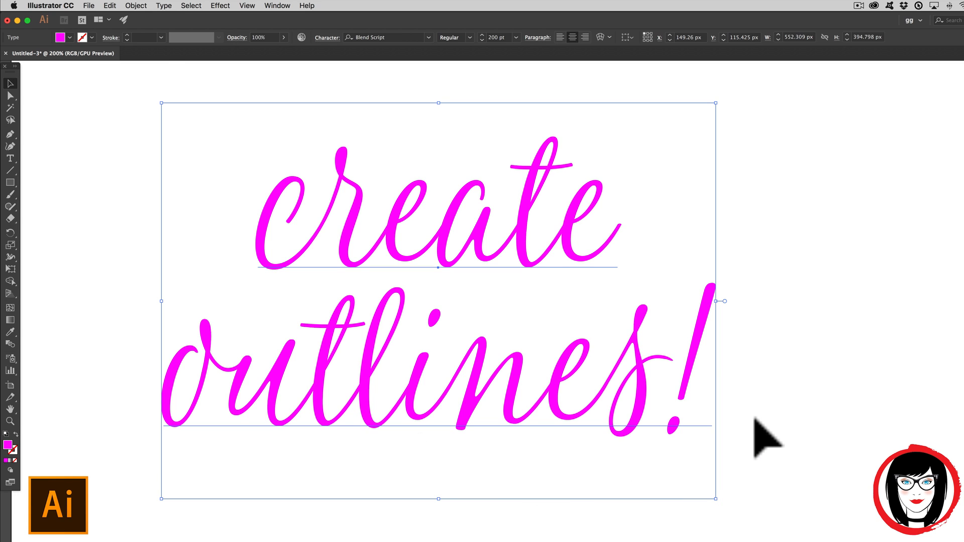
pyautogui.moveTo(164, 21)
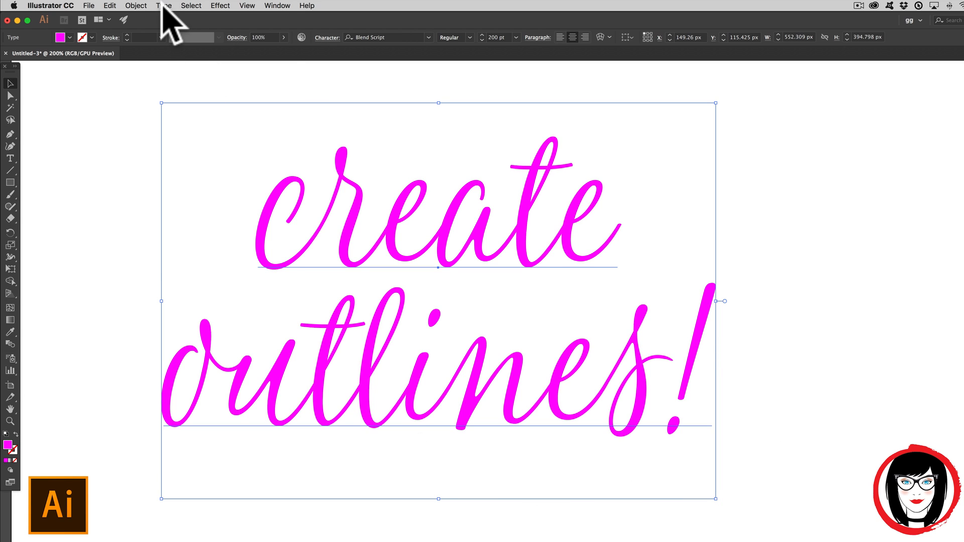
# - Convert the selected 'create outlines!' text to outlines via Type > Create Outlines
pyautogui.click(164, 6)
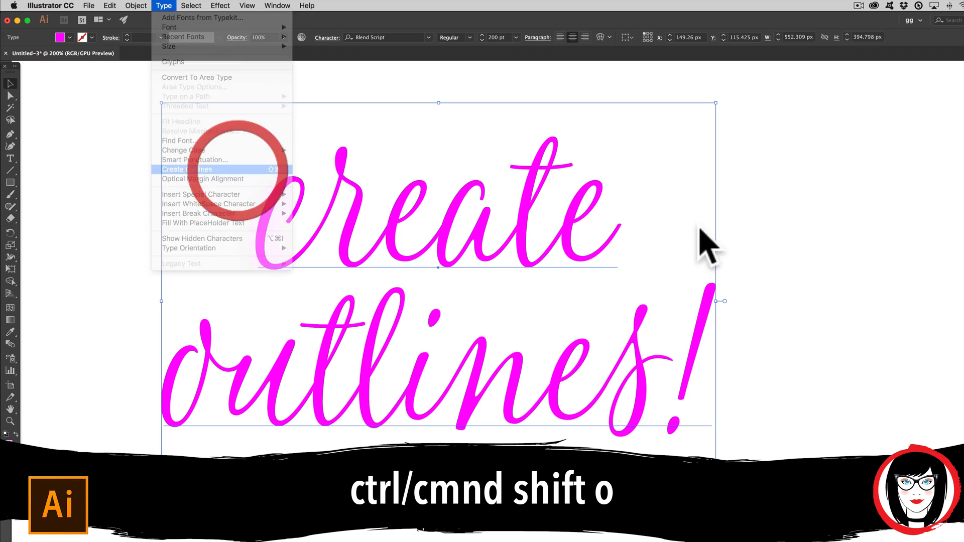
pyautogui.click(187, 170)
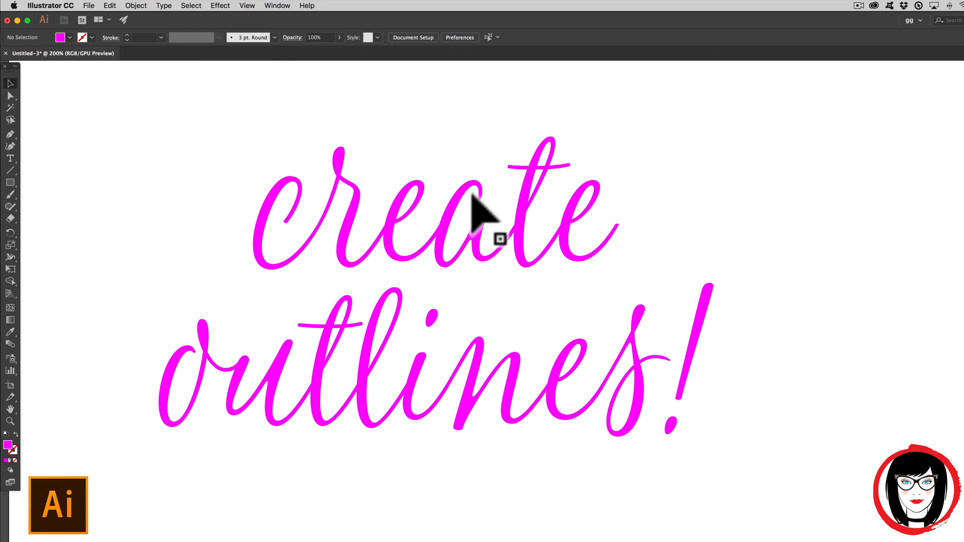
pyautogui.press('cmd+y')
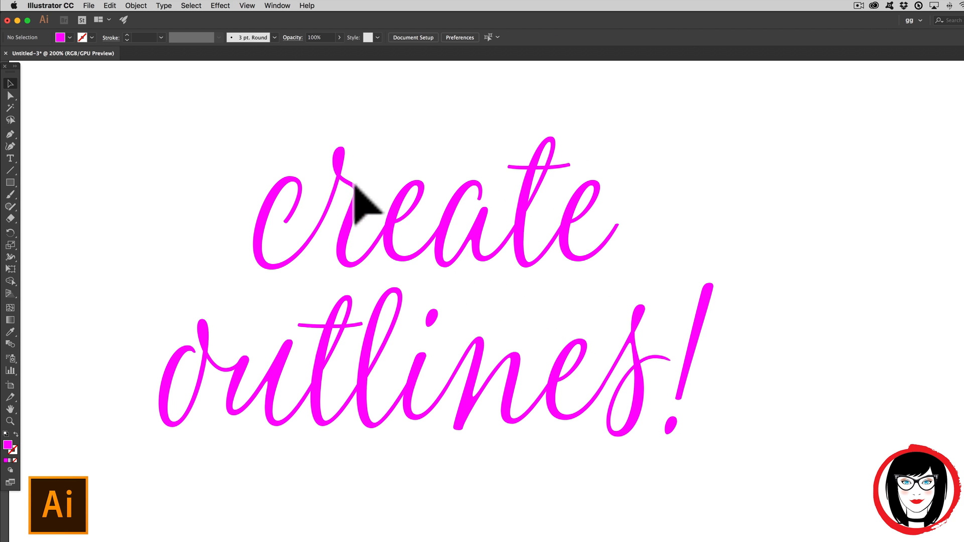
# - Switch to View > Outline to see the lettering as unfilled path contours
pyautogui.click(247, 6)
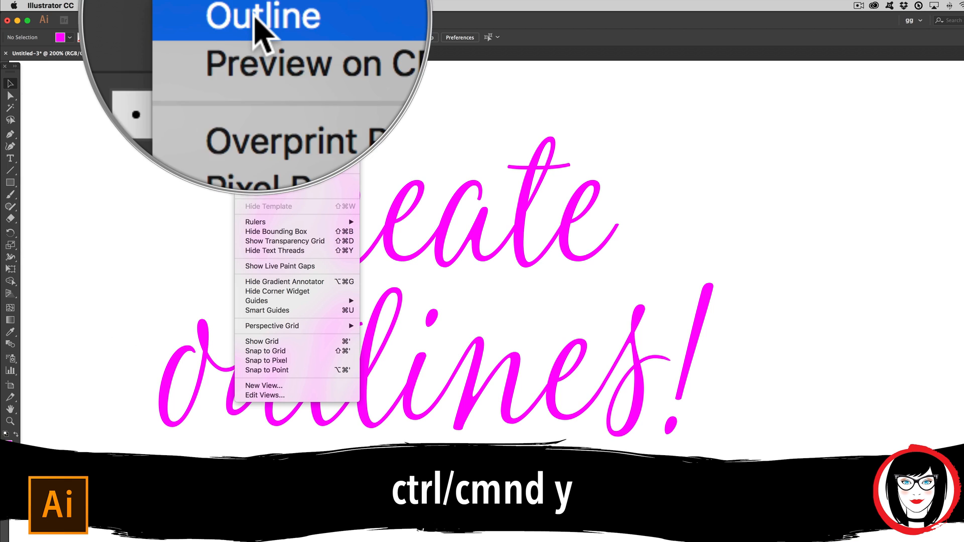
pyautogui.click(261, 17)
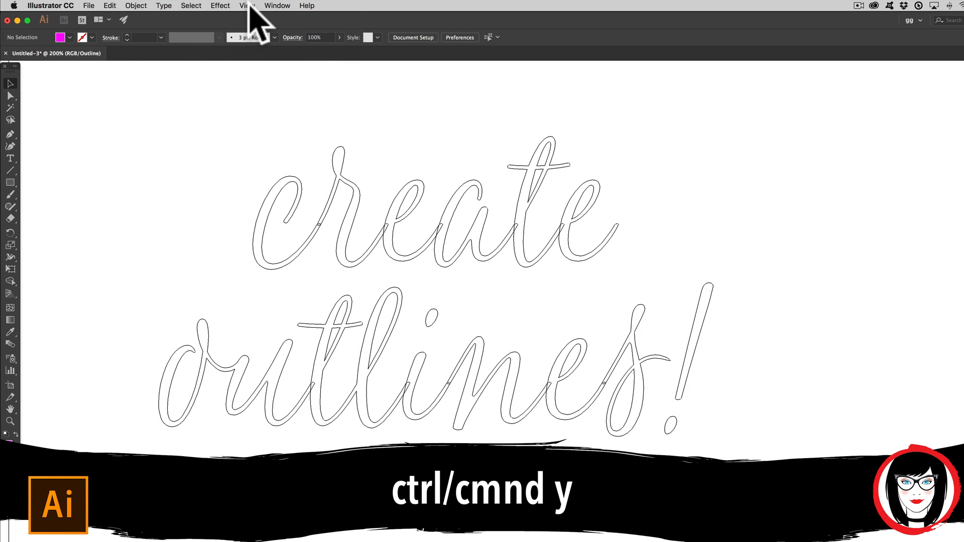
pyautogui.moveTo(166, 159)
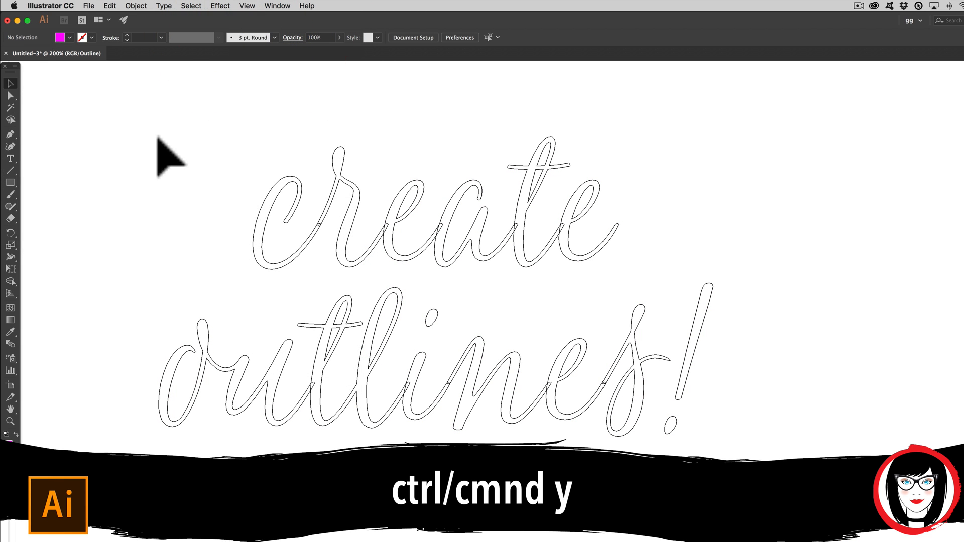
pyautogui.moveTo(332, 375)
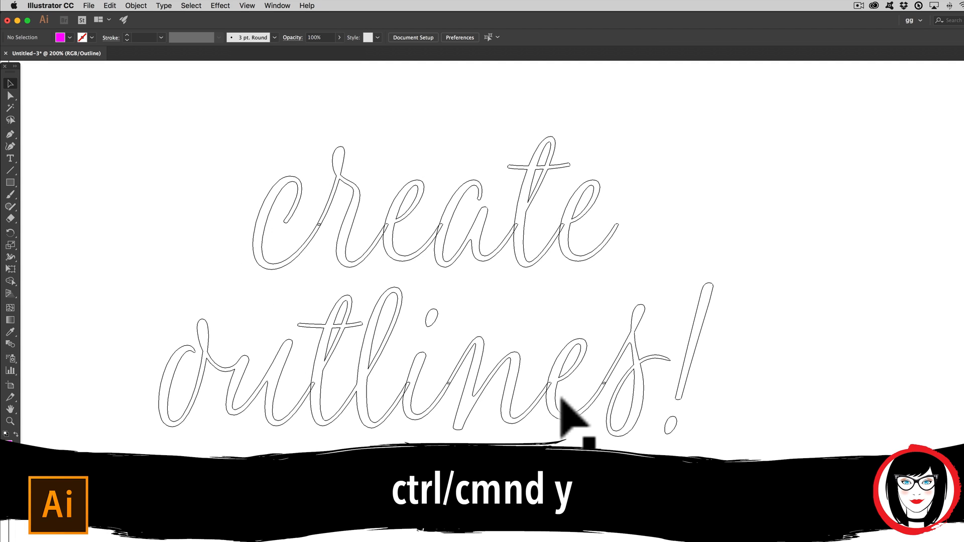
pyautogui.moveTo(286, 320)
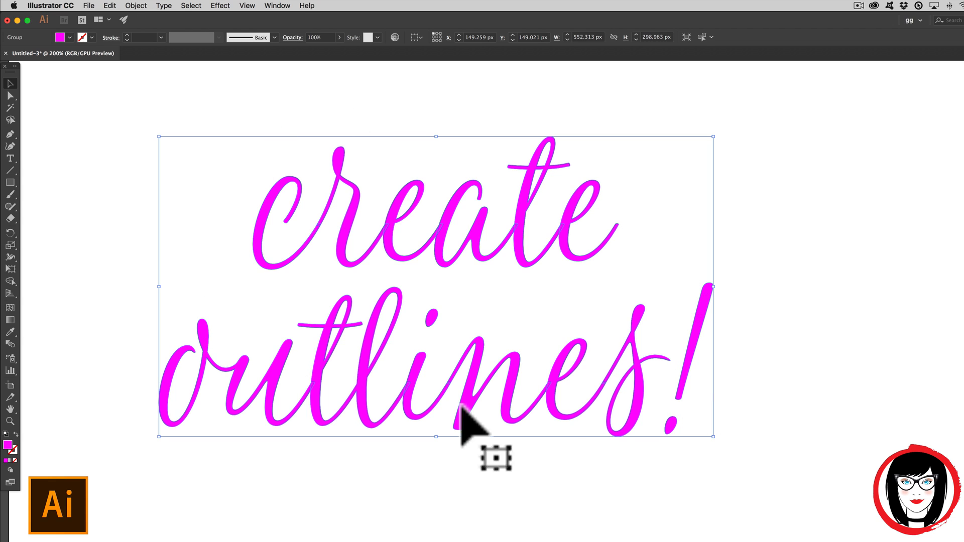
pyautogui.moveTo(572, 436)
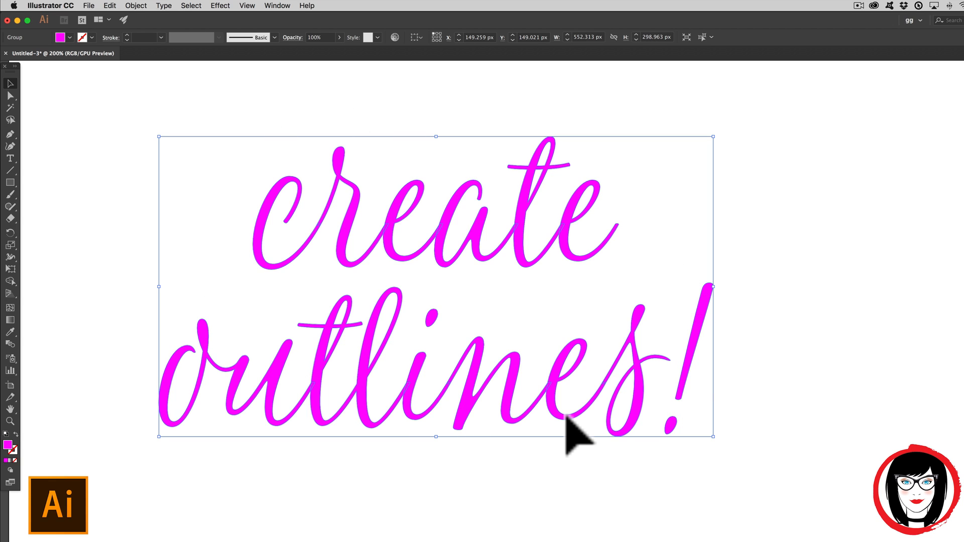
pyautogui.moveTo(729, 403)
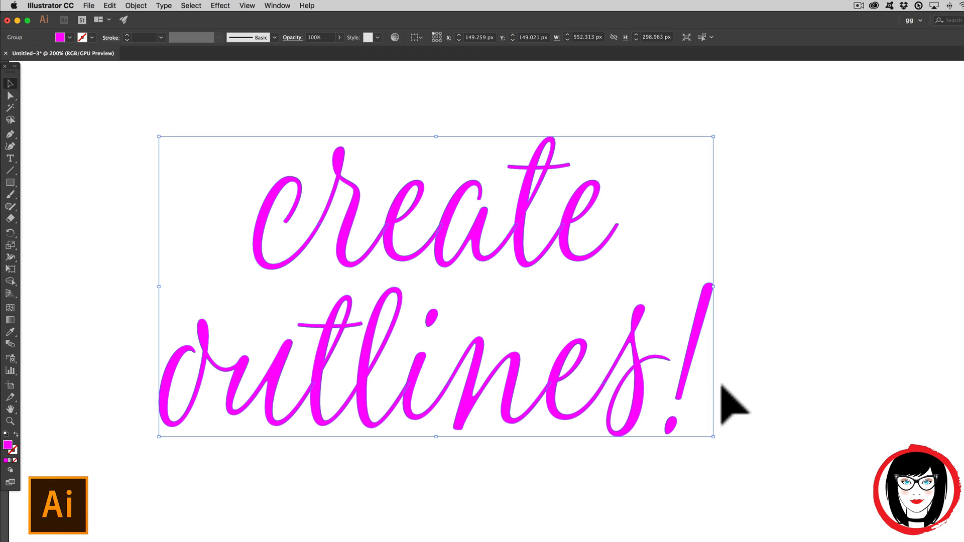
pyautogui.moveTo(625, 477)
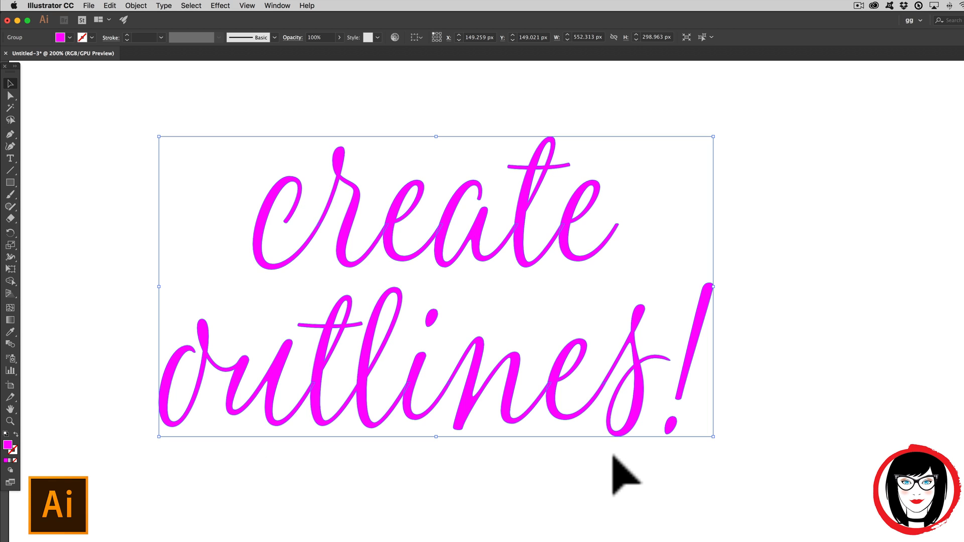
pyautogui.moveTo(46, 135)
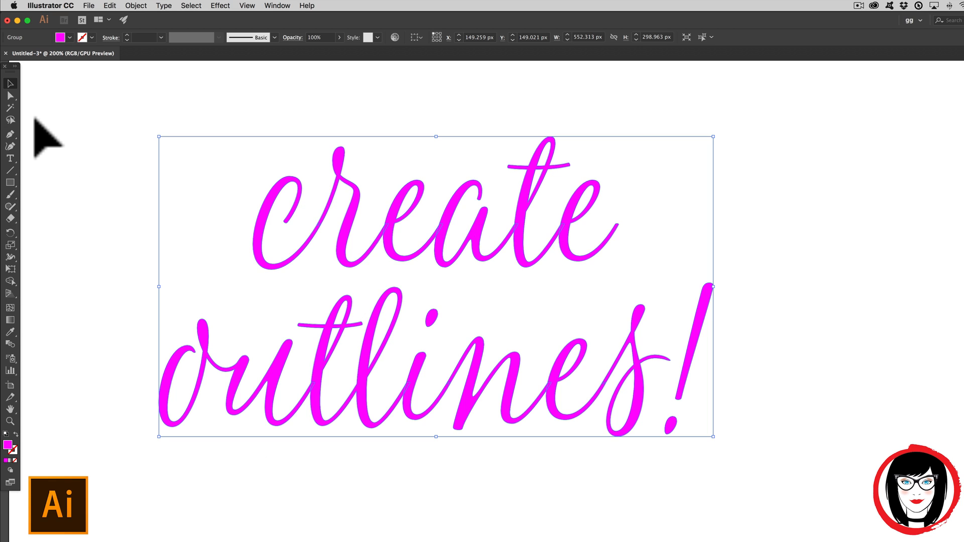
pyautogui.moveTo(692, 378)
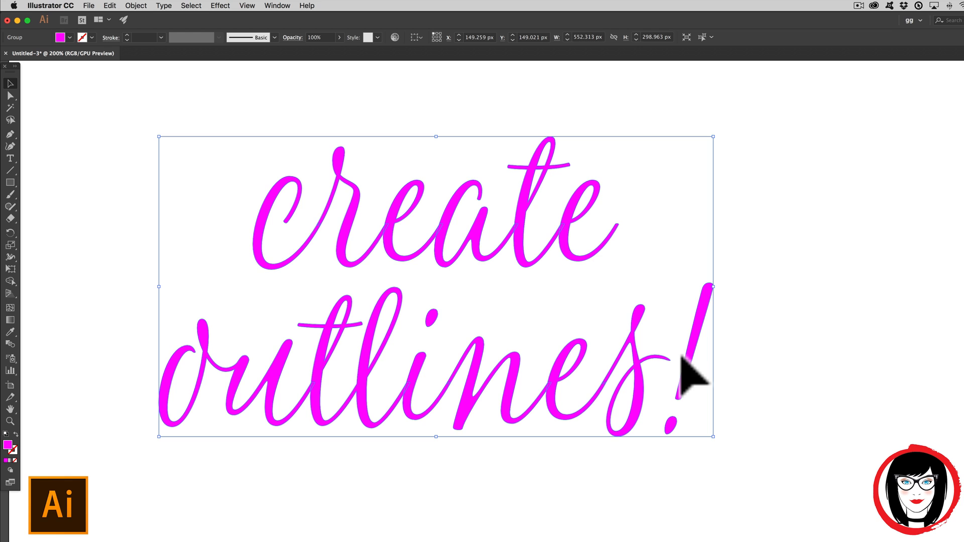
# - Ungroup the outlined lettering from the Object menu into separate letter shapes
pyautogui.click(136, 6)
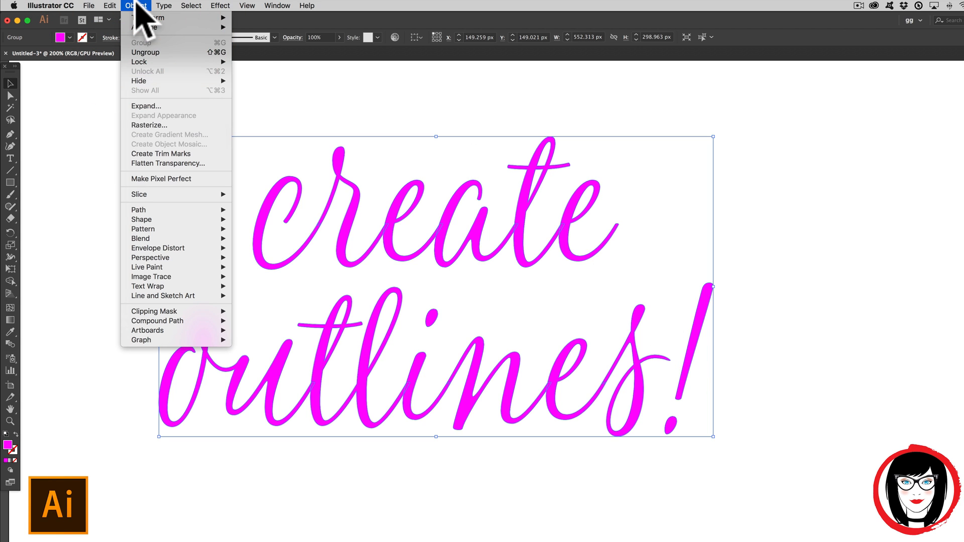
pyautogui.moveTo(176, 53)
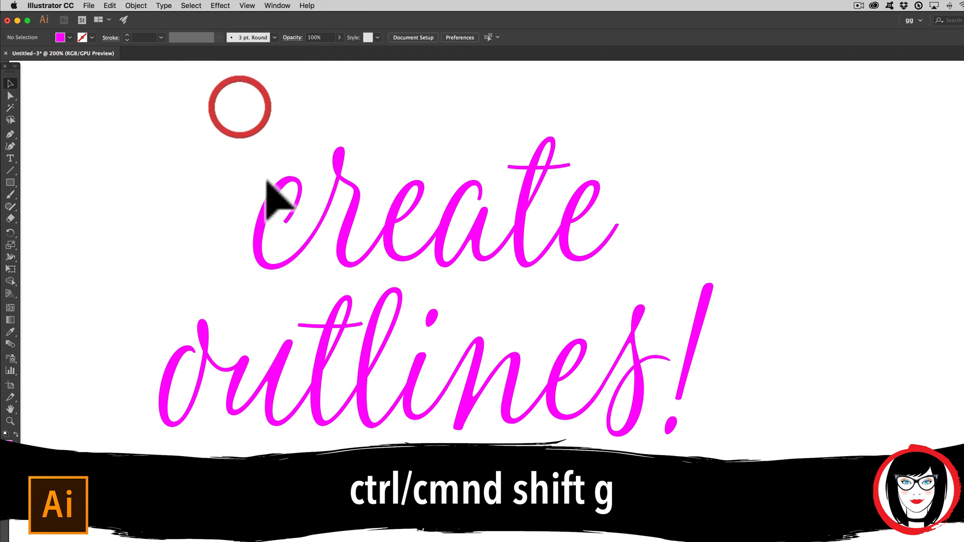
pyautogui.click(135, 5)
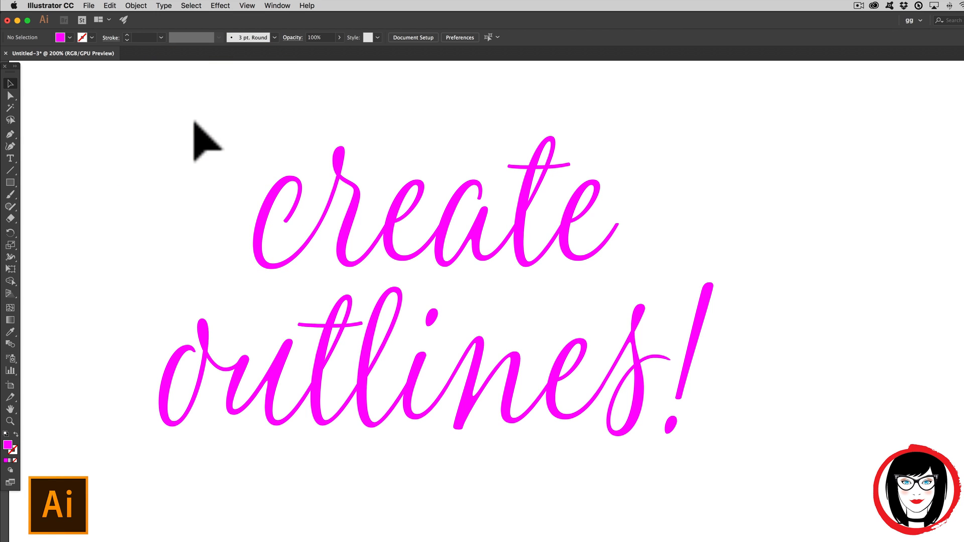
pyautogui.moveTo(553, 406)
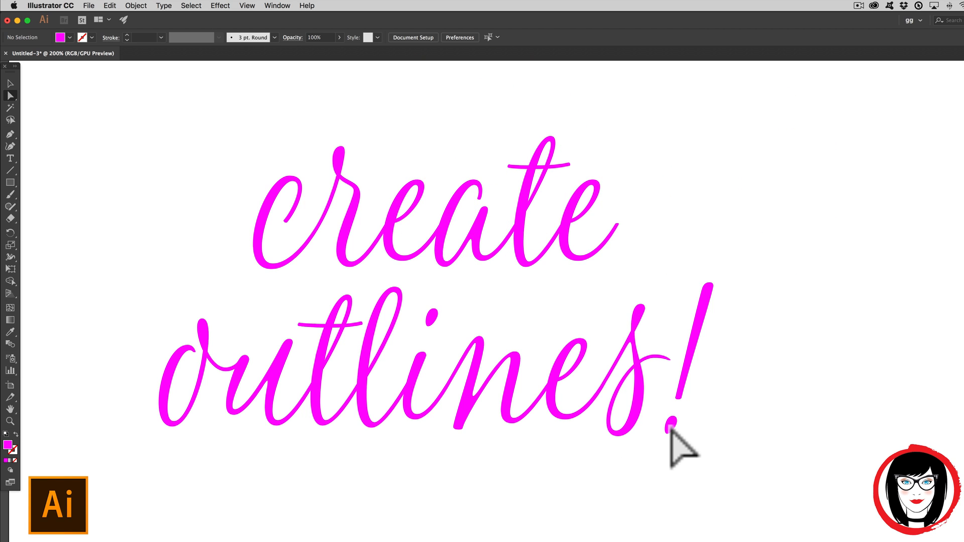
pyautogui.moveTo(701, 446)
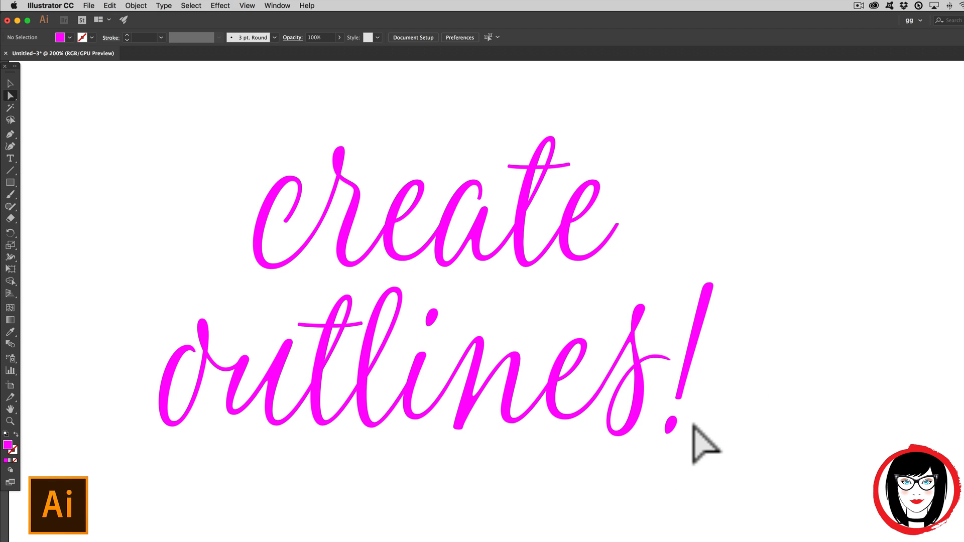
pyautogui.moveTo(584, 528)
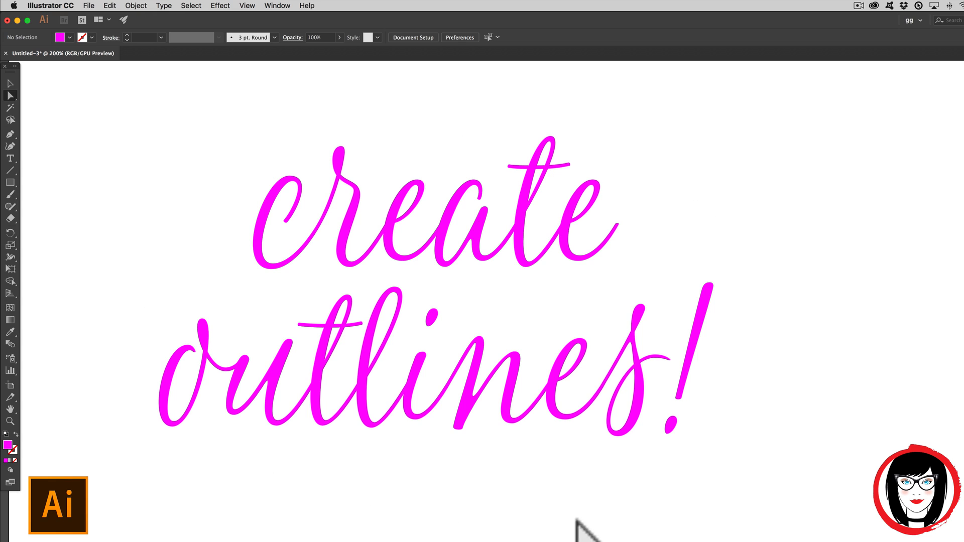